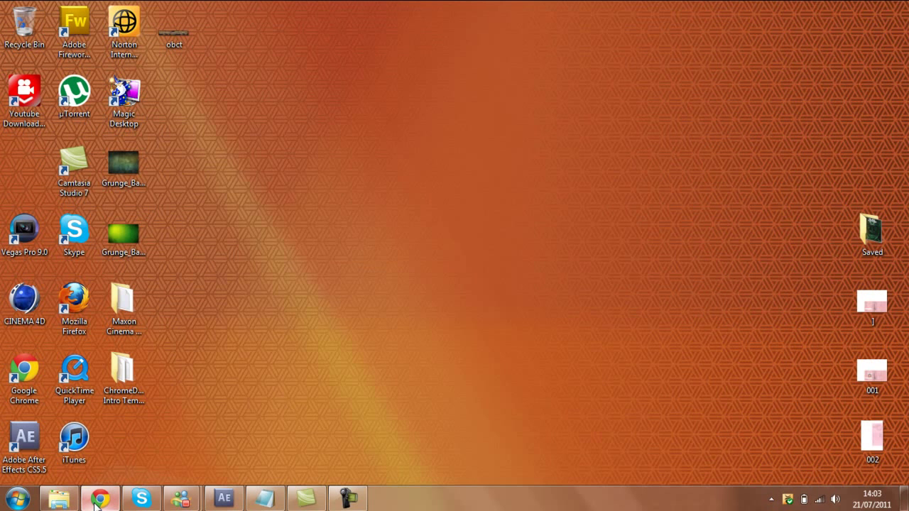
- Enter first name 'john' and last name 'smith' on the Red Giant trial form
left_click(100, 497)
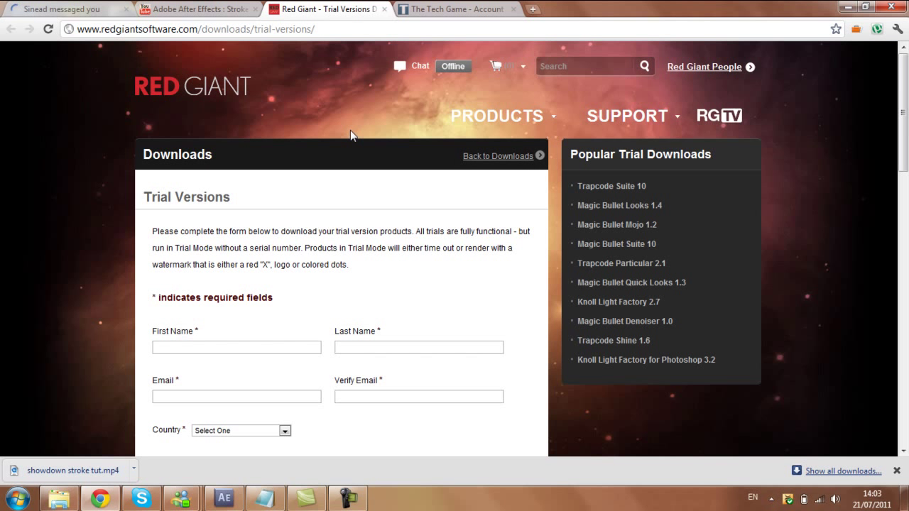
scroll("down", 3)
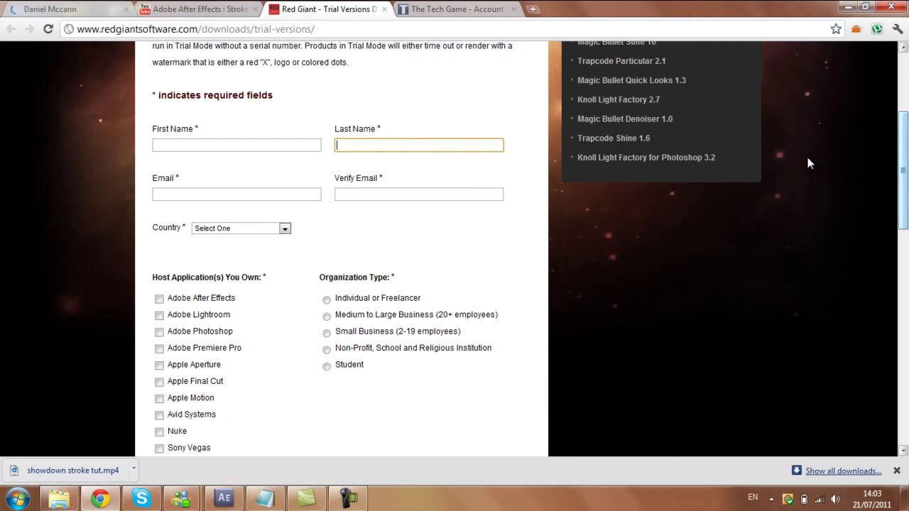
left_click(236, 145)
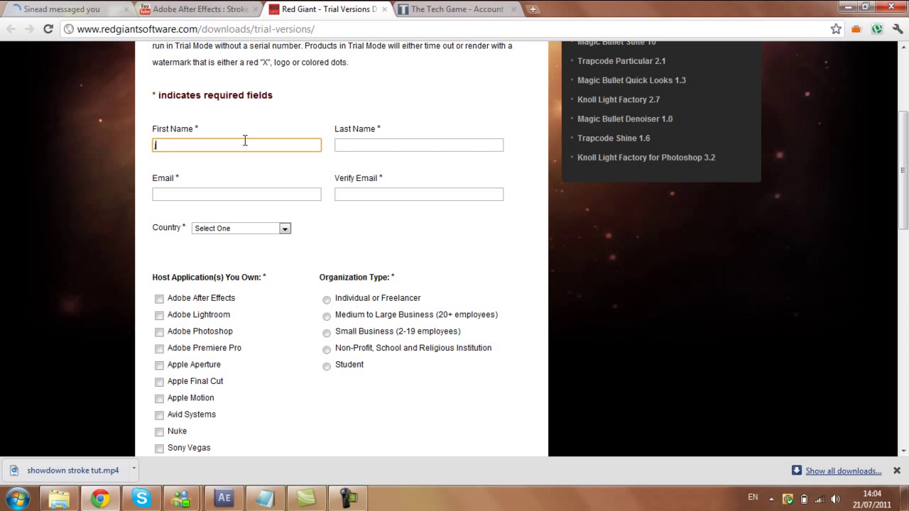
type("john")
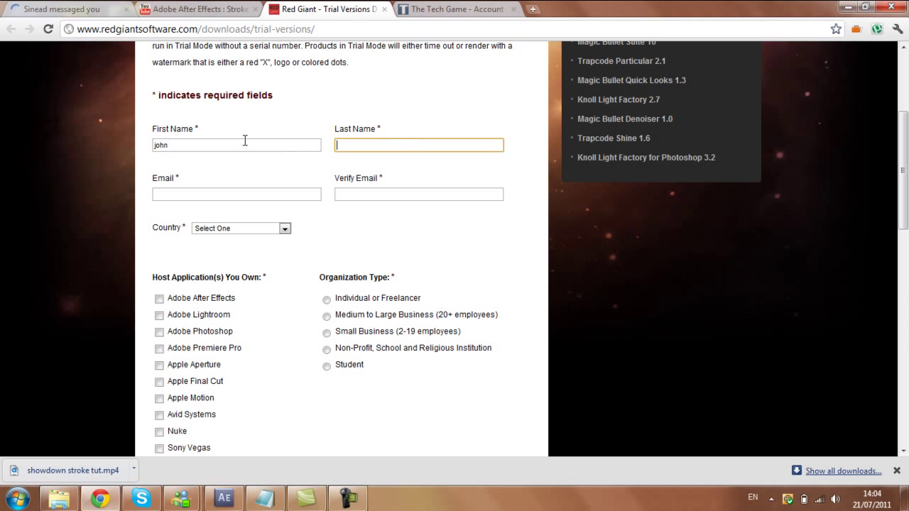
type("smith")
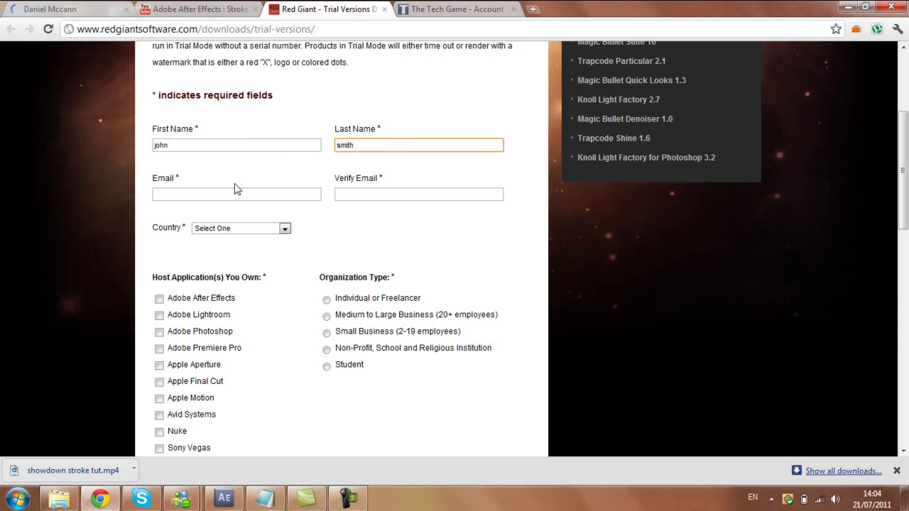
- Fill in the email and verify-email fields, and set the country to Ireland
left_click(237, 194)
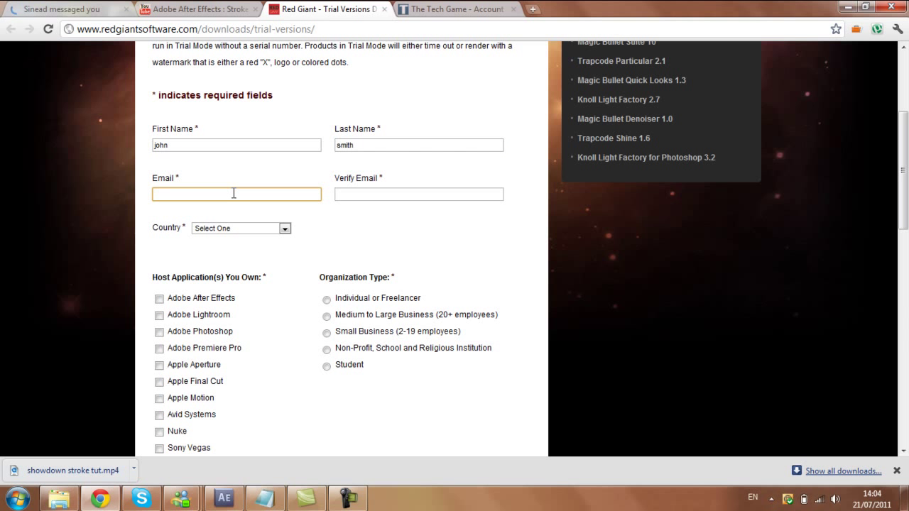
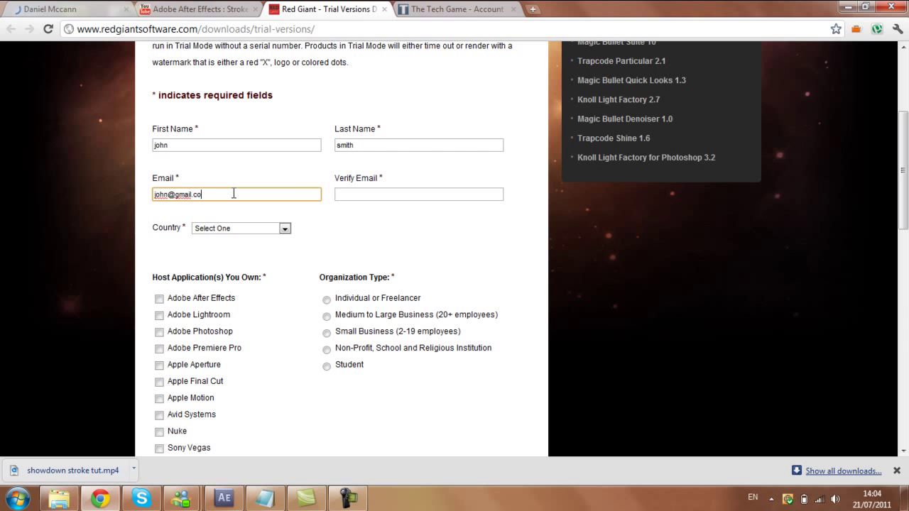
type("joph")
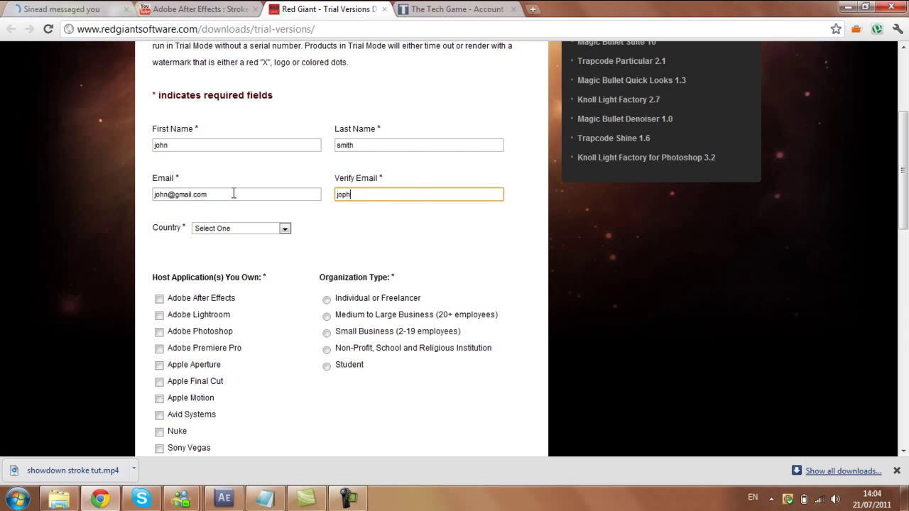
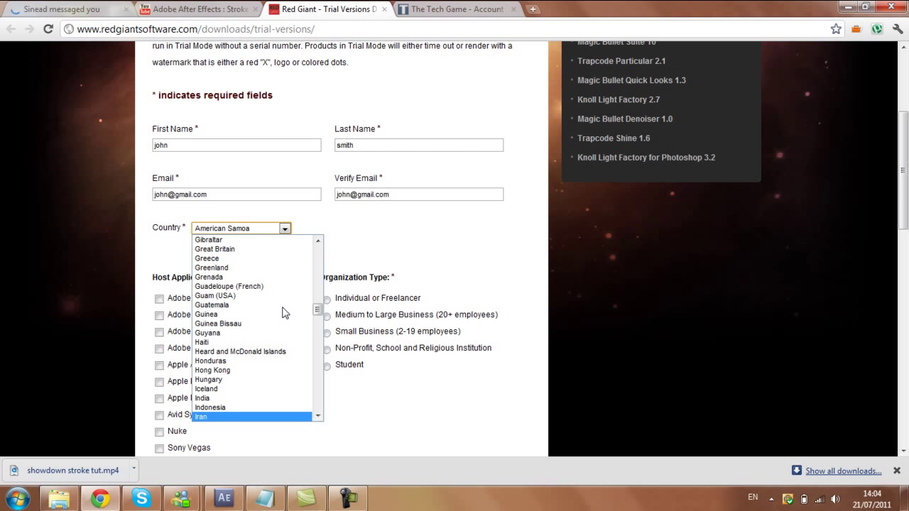
left_click(205, 416)
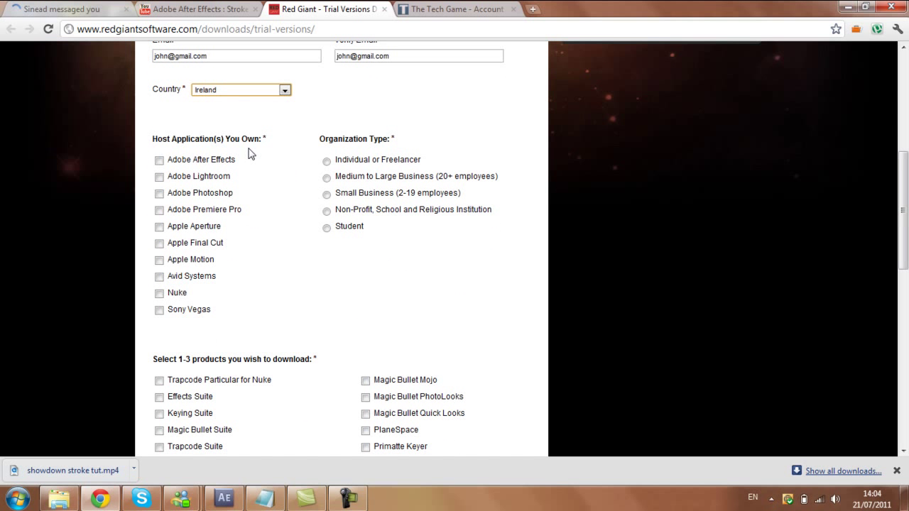
- Mark Adobe After Effects as the owned host and Student as organization type
left_click(158, 160)
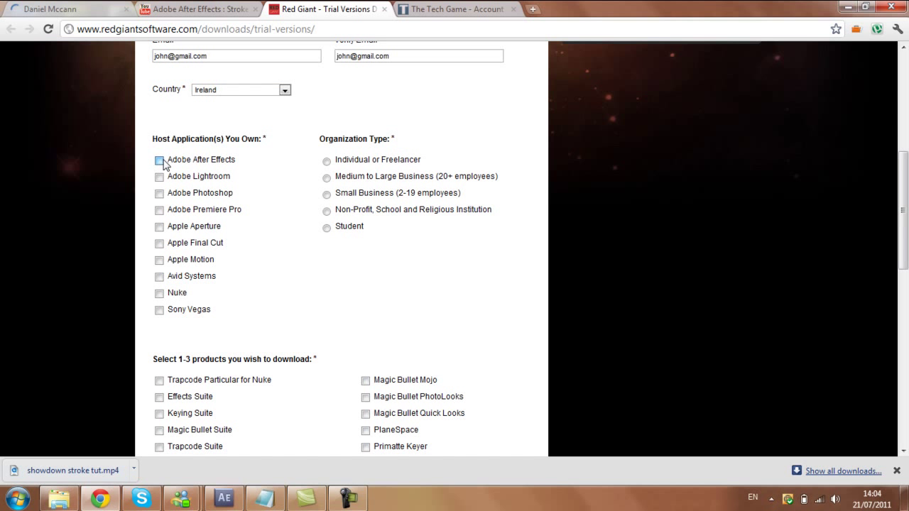
left_click(158, 160)
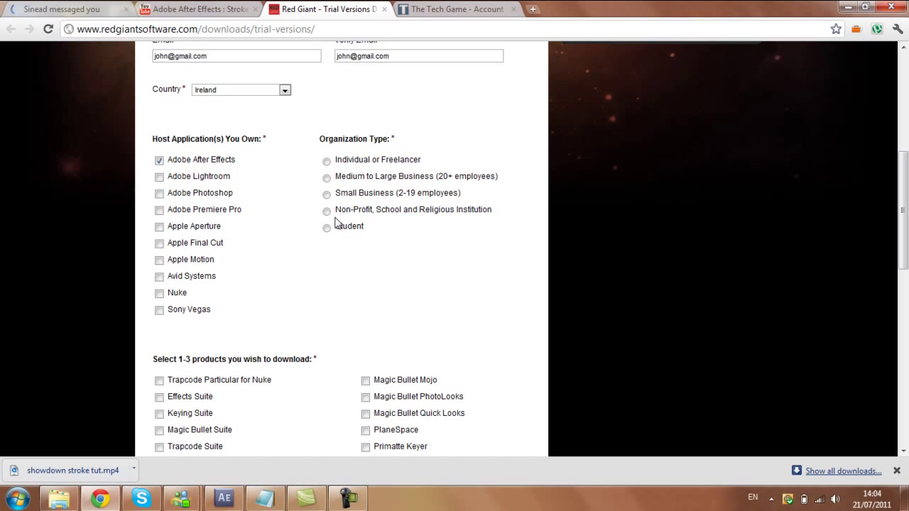
left_click(326, 226)
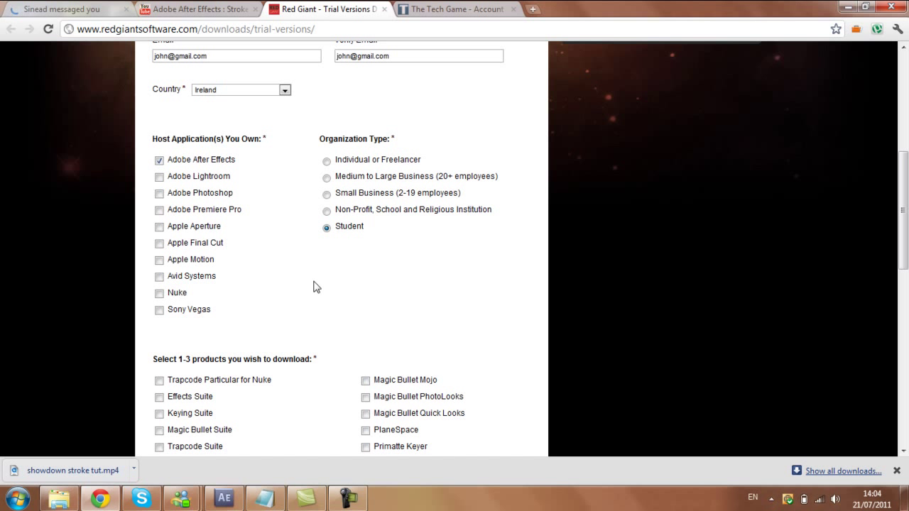
scroll("down", 3)
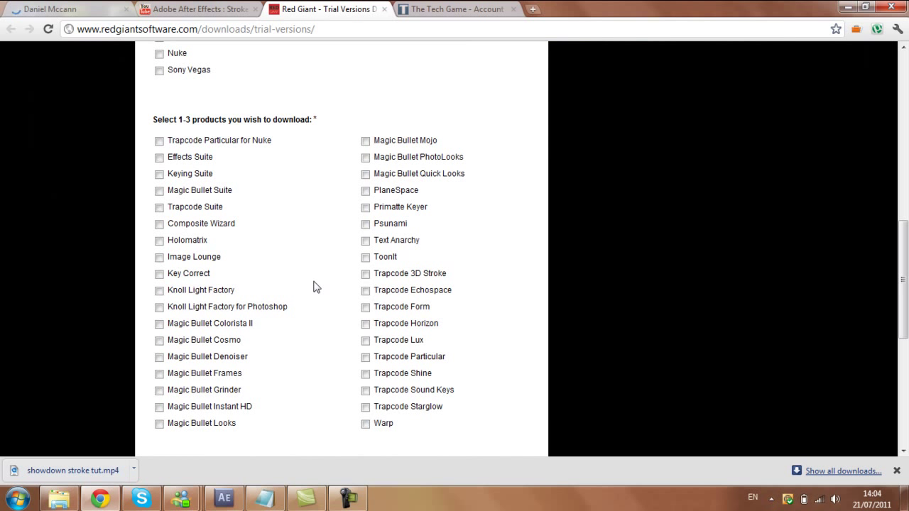
mouse_move(185, 315)
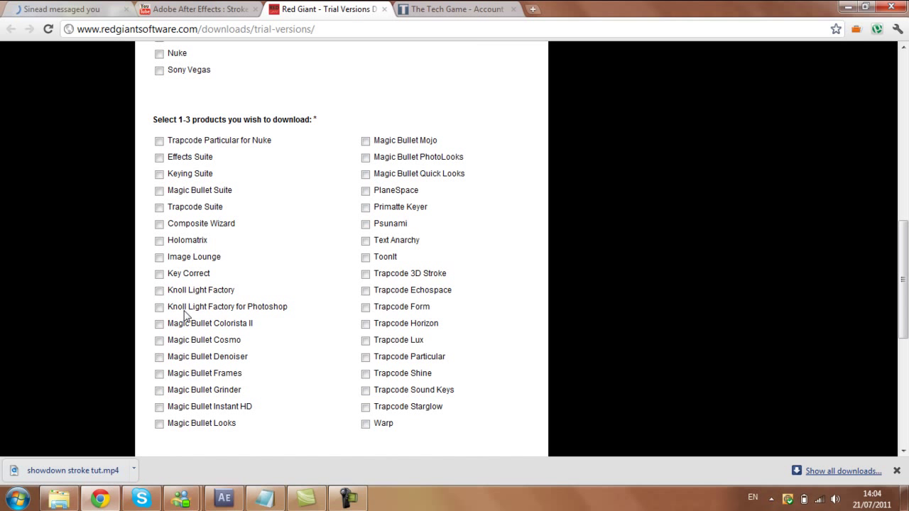
- Request a Knoll Light Factory trial, version 2.7 for Windows
left_click(159, 290)
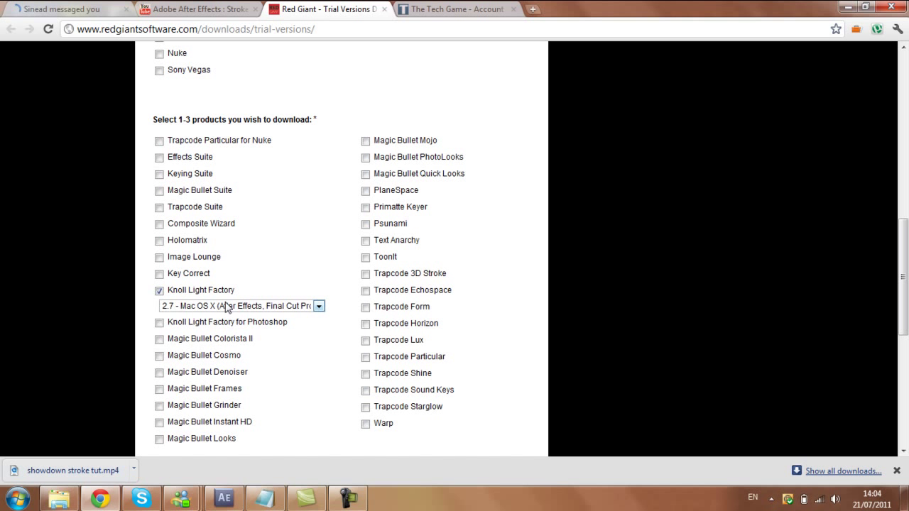
left_click(318, 306)
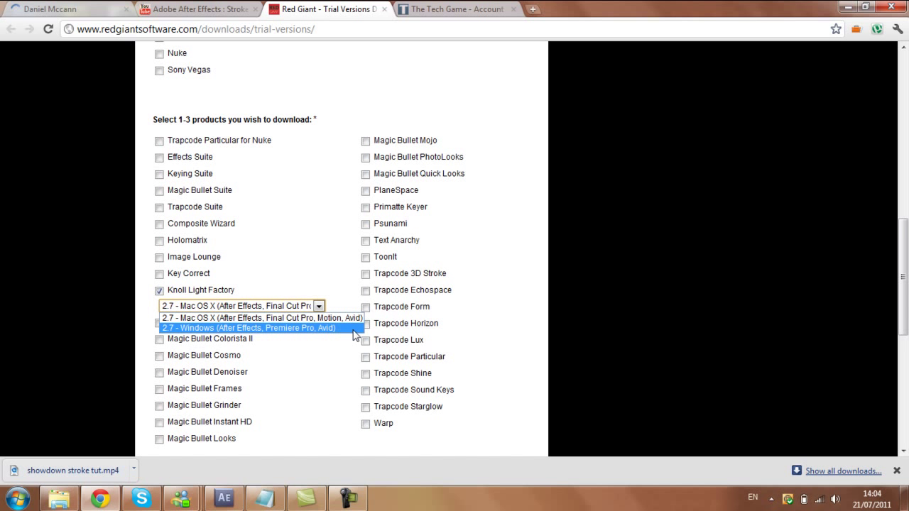
mouse_move(348, 331)
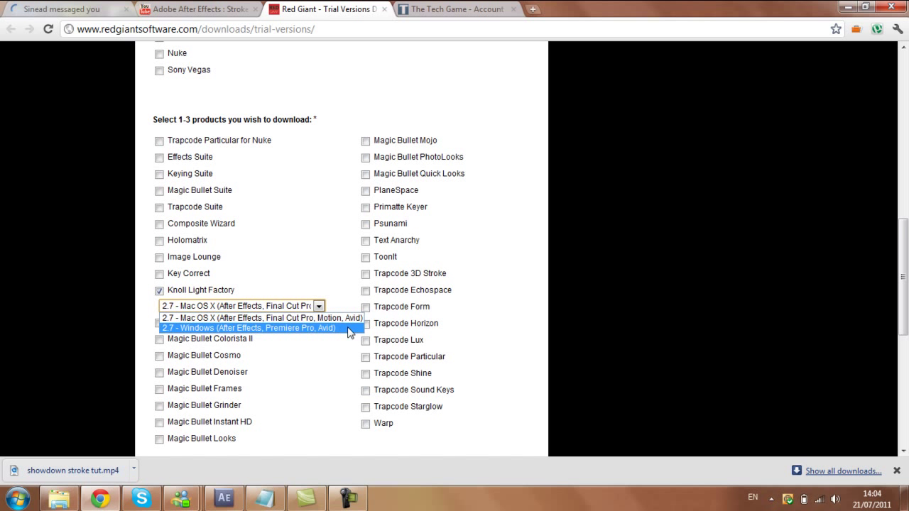
left_click(249, 327)
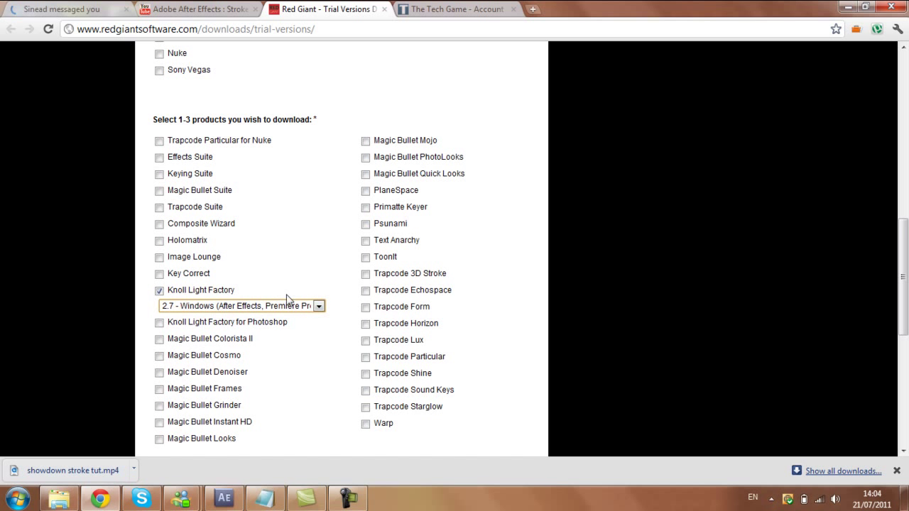
scroll("down", 3)
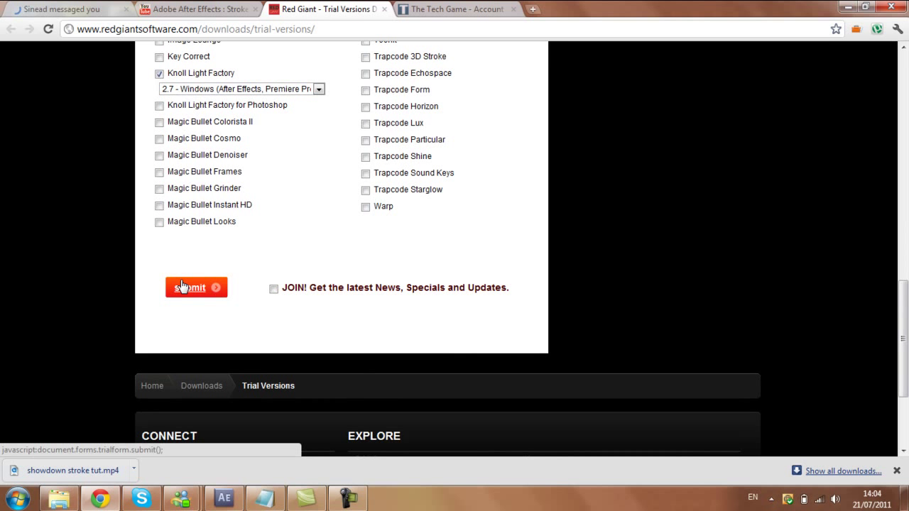
- Submit the trial registration and let KLF_Win_Full.zip finish downloading
left_click(190, 288)
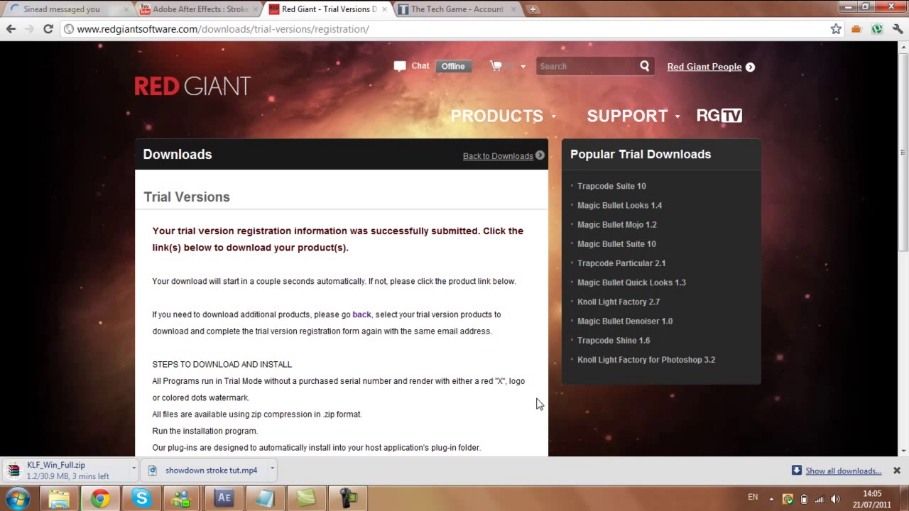
left_click(347, 497)
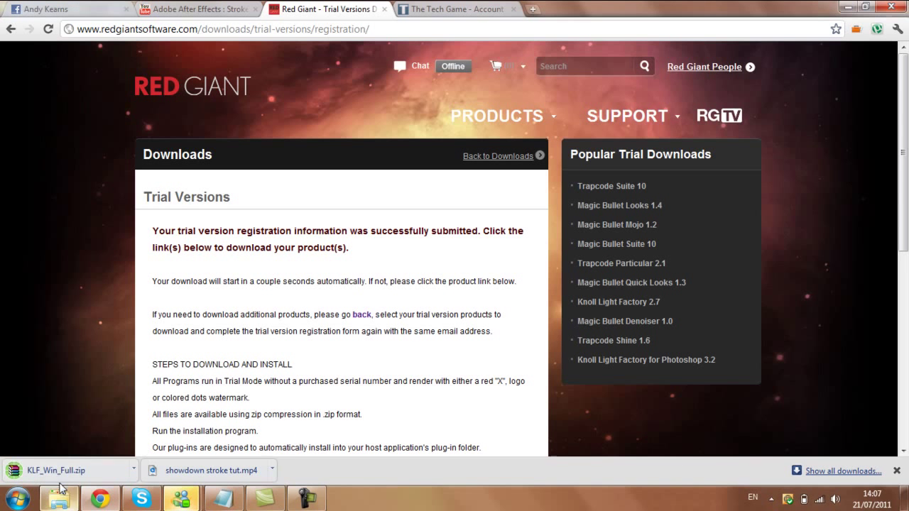
- Unpack the downloaded Knoll Light Factory zip onto the desktop using WinRAR's Extract to
left_click(57, 470)
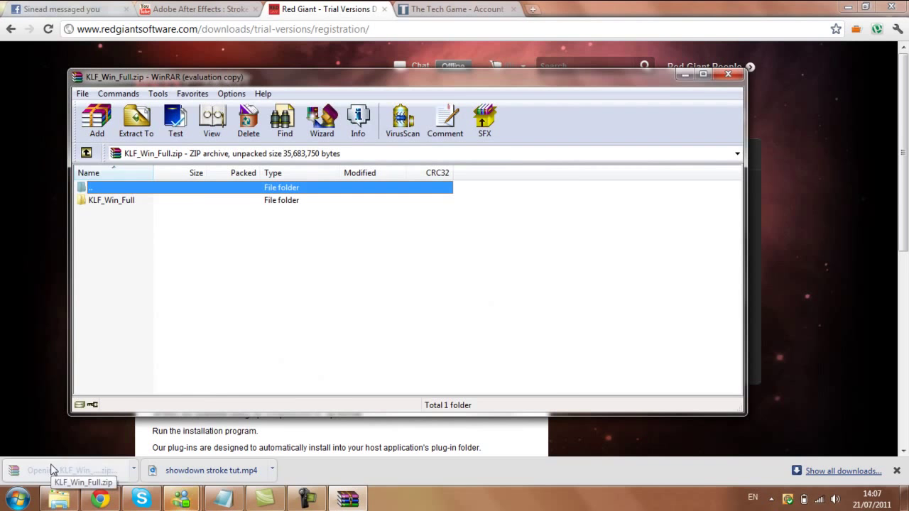
left_click(136, 121)
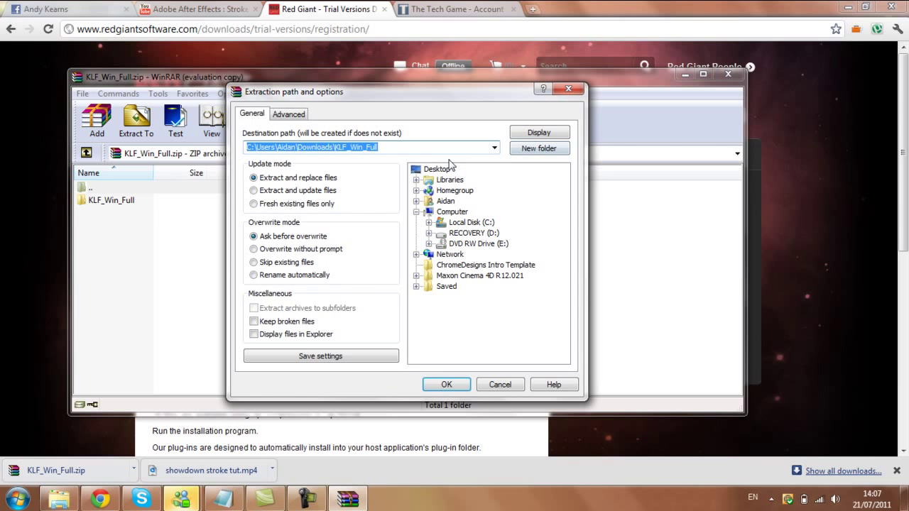
left_click(446, 384)
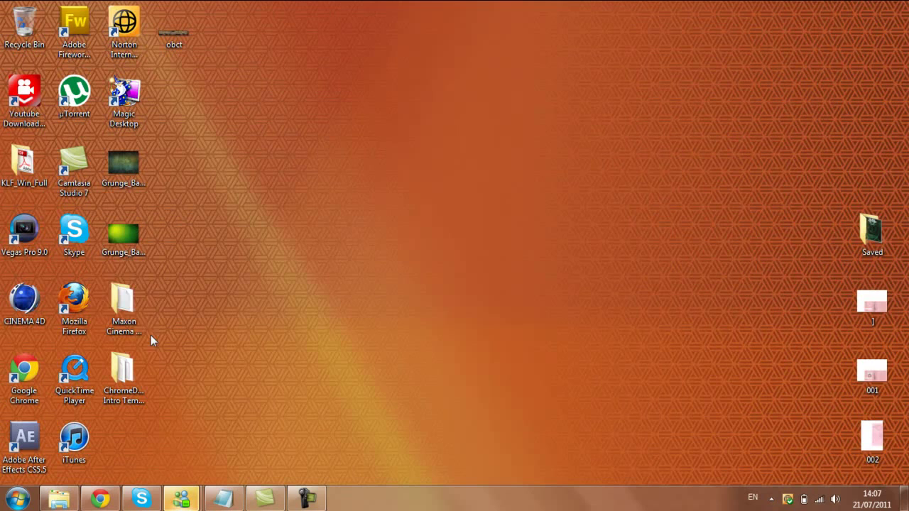
left_click(24, 99)
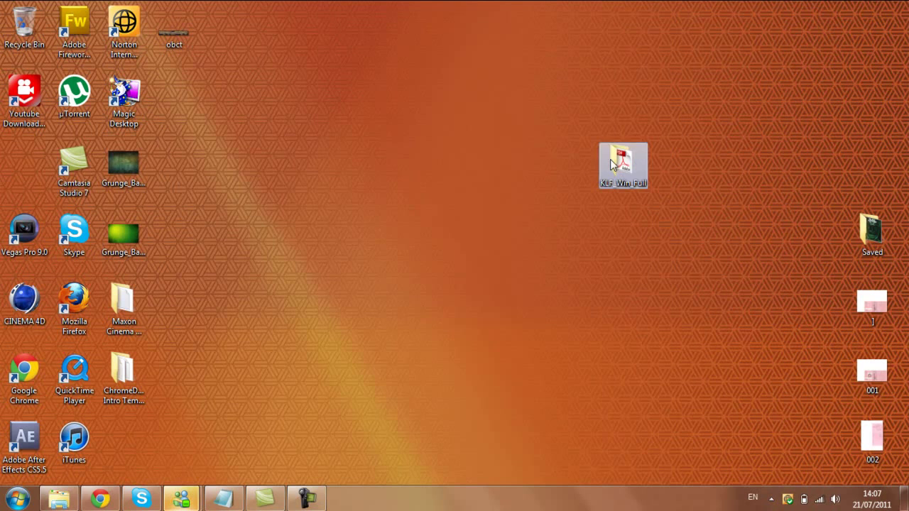
- Browse KLF_Win_Full > Knoll Light Factory > After Effects > CS5.5 and read its ReadMe First
double_click(622, 166)
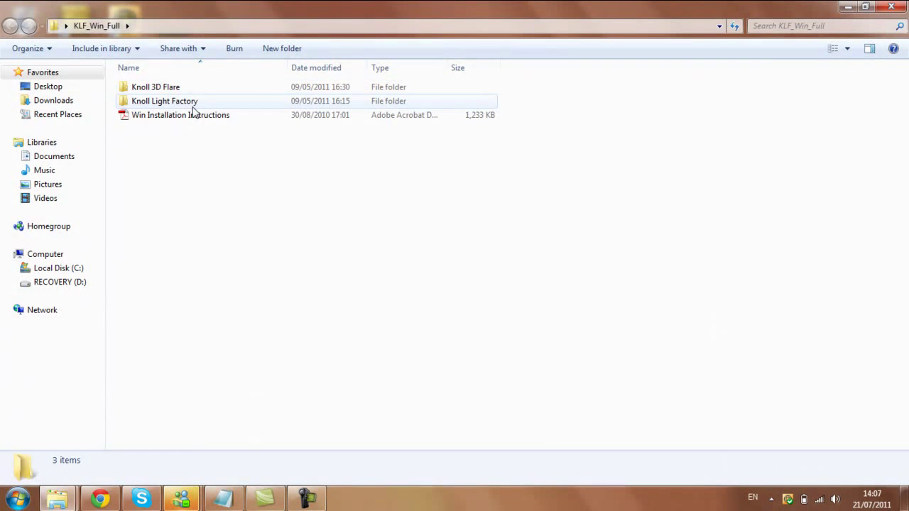
double_click(164, 101)
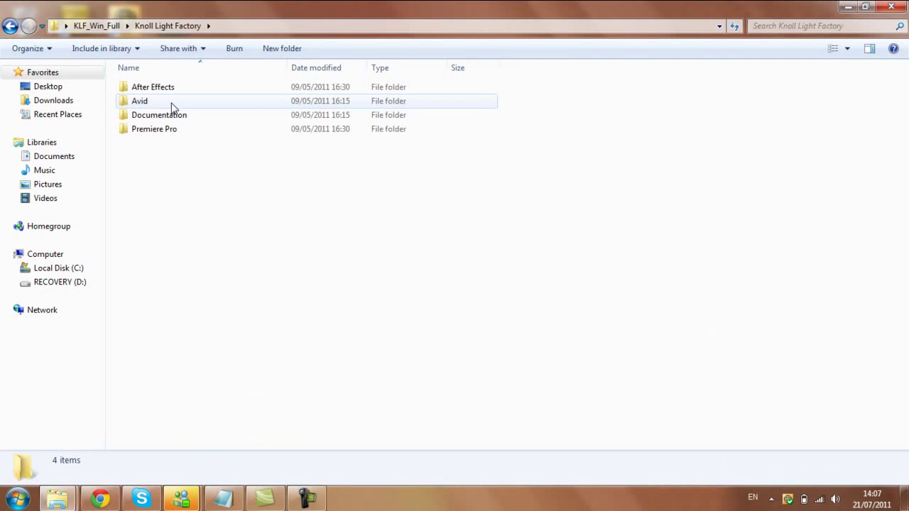
double_click(153, 86)
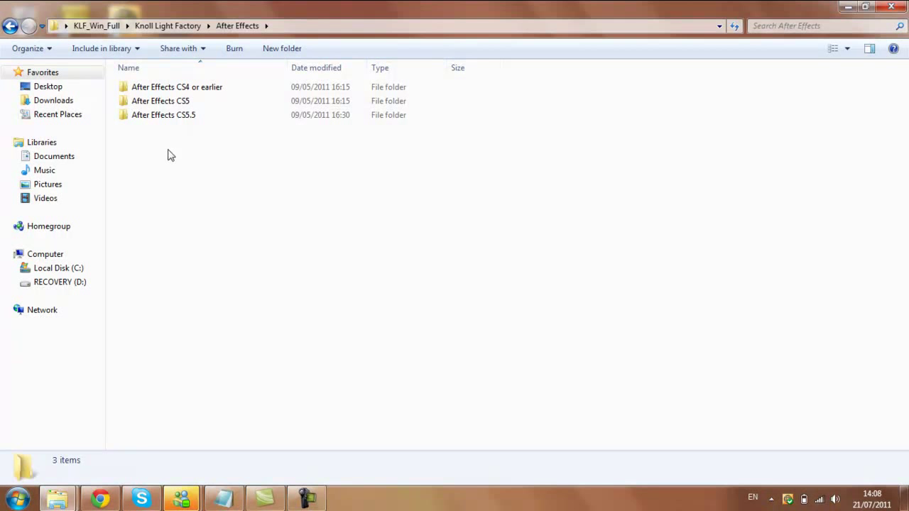
double_click(163, 116)
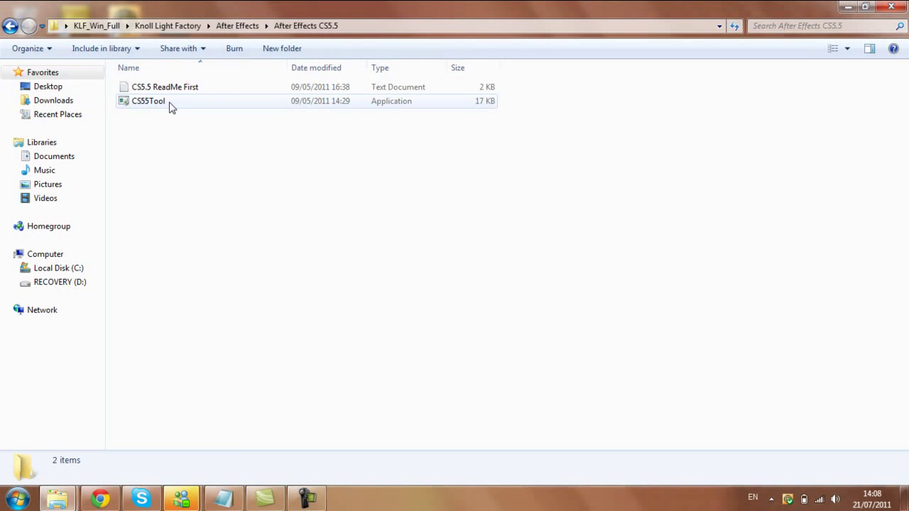
double_click(165, 86)
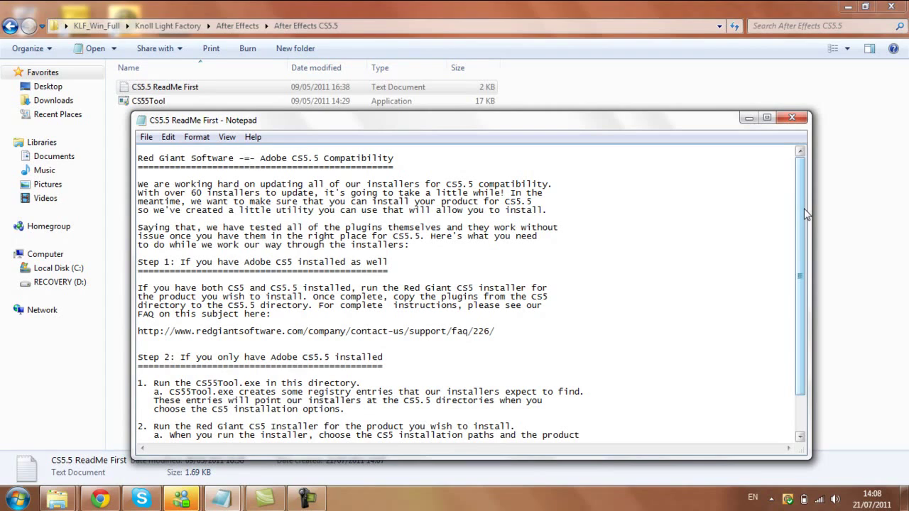
scroll("down", 3)
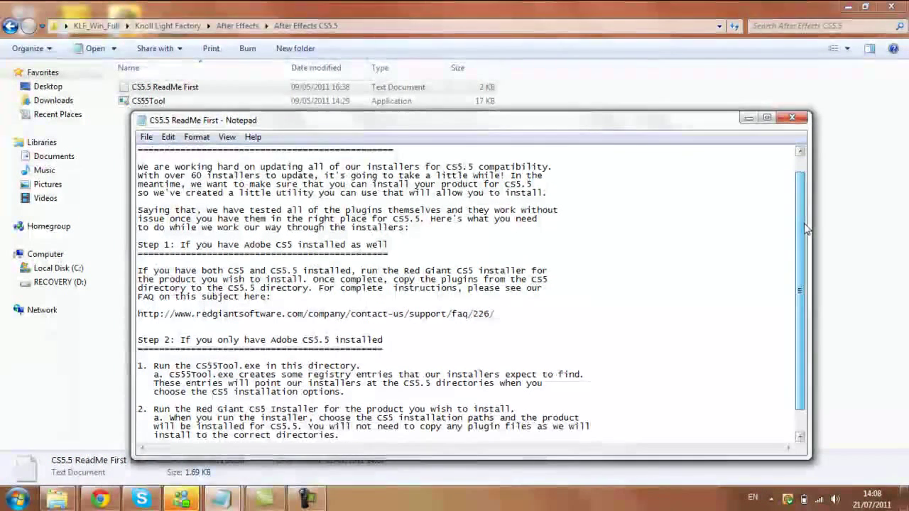
scroll("down", 3)
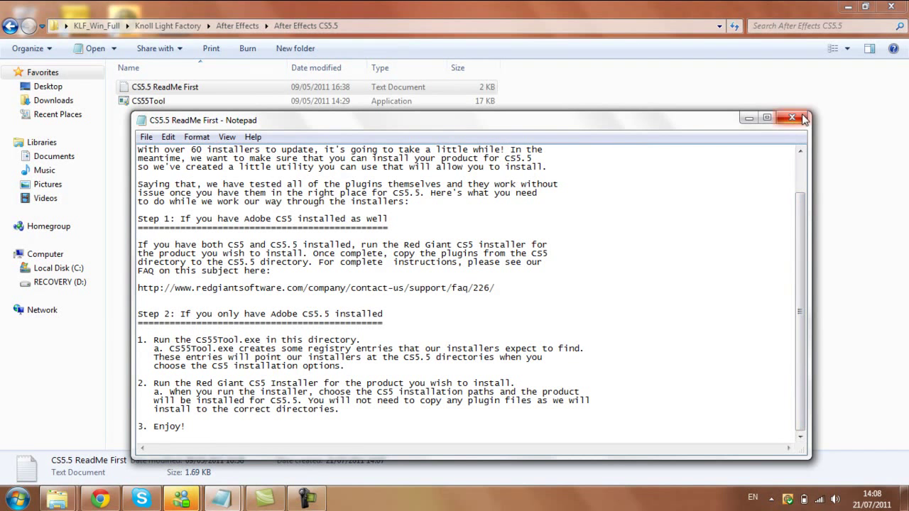
- Close the readme, run CS55Tool.exe to create registry keys, and return to After Effects folder
left_click(791, 117)
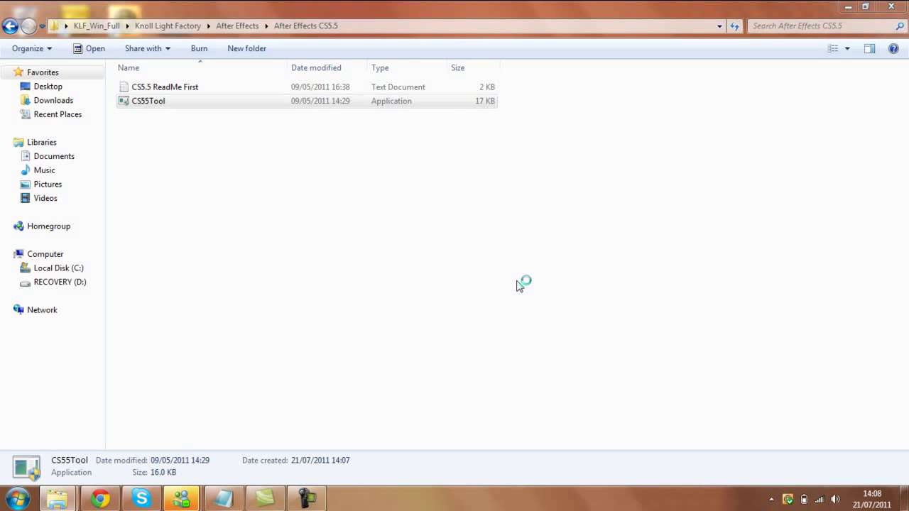
double_click(149, 101)
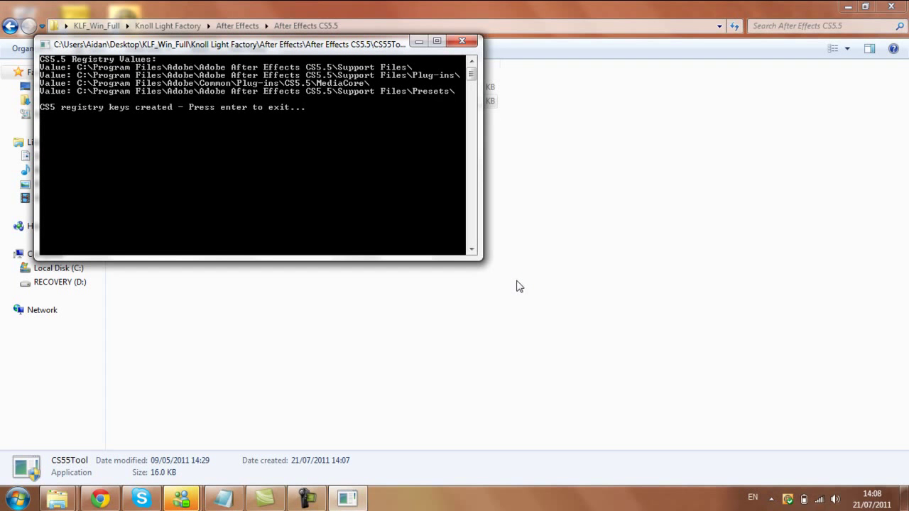
key("enter")
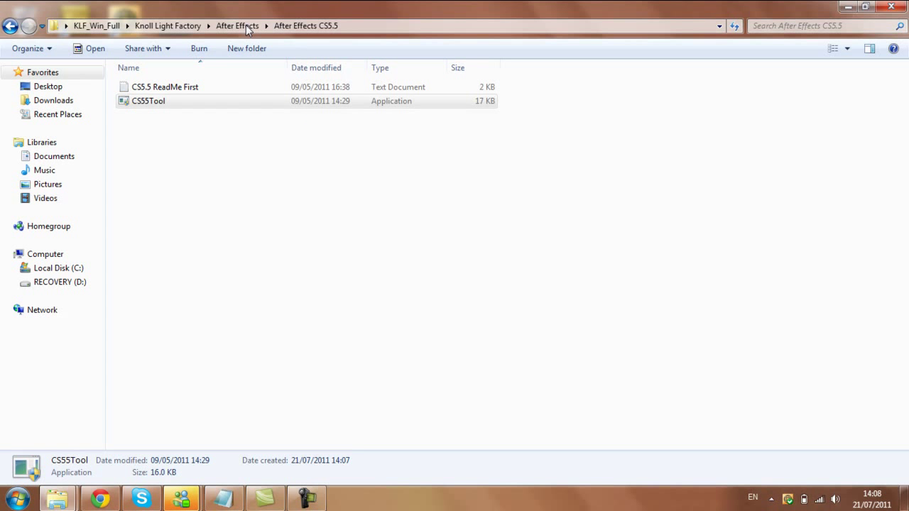
mouse_move(359, 291)
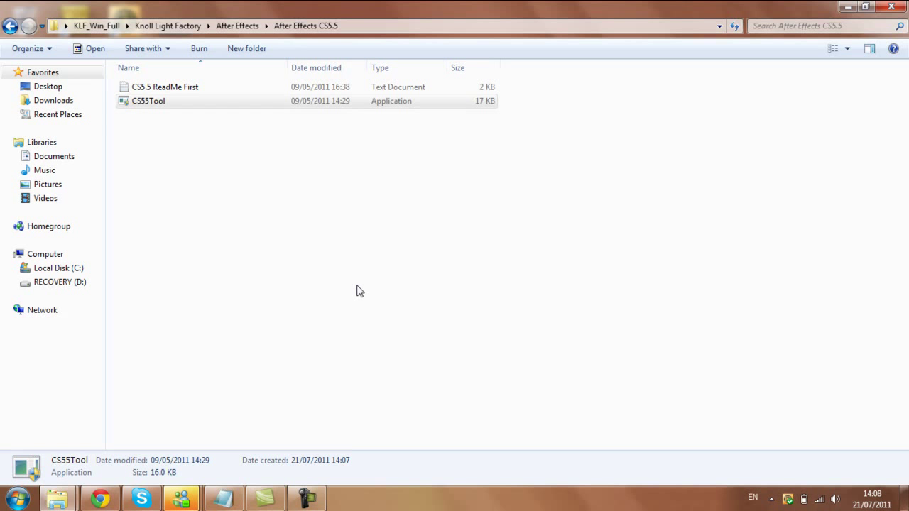
left_click(237, 25)
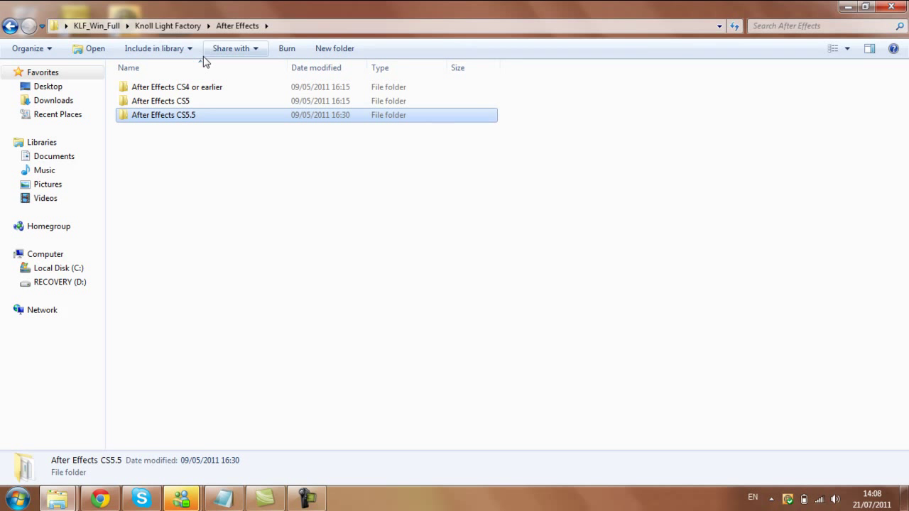
- Launch the Knoll Light Factory 2.7 AE installer from the After Effects CS5 folder
double_click(164, 115)
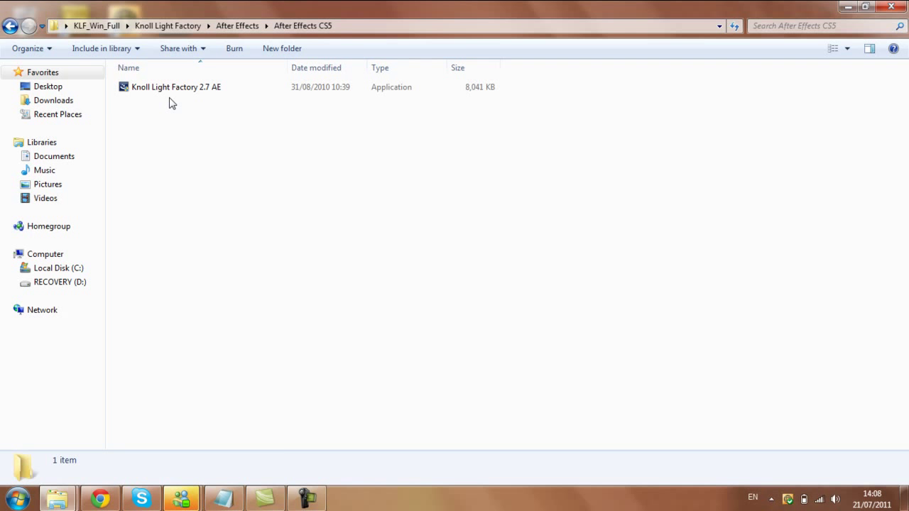
left_click(175, 87)
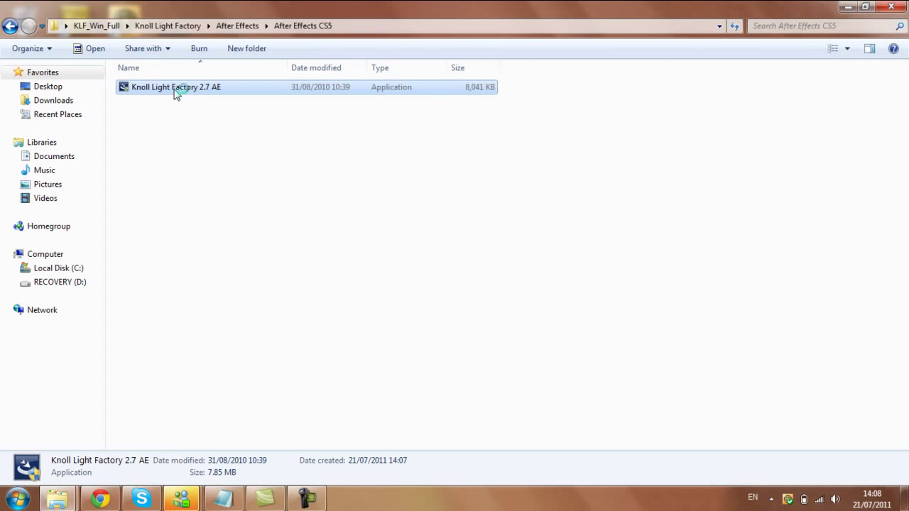
double_click(176, 87)
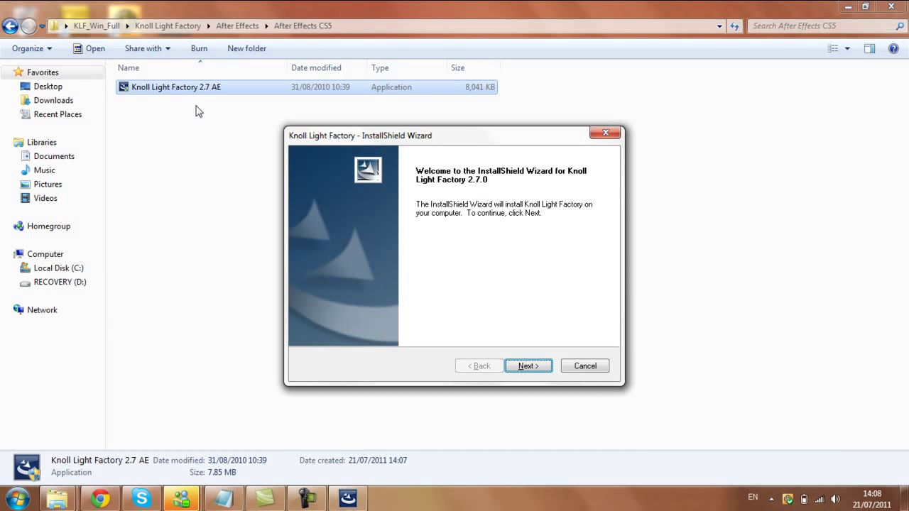
left_click(528, 366)
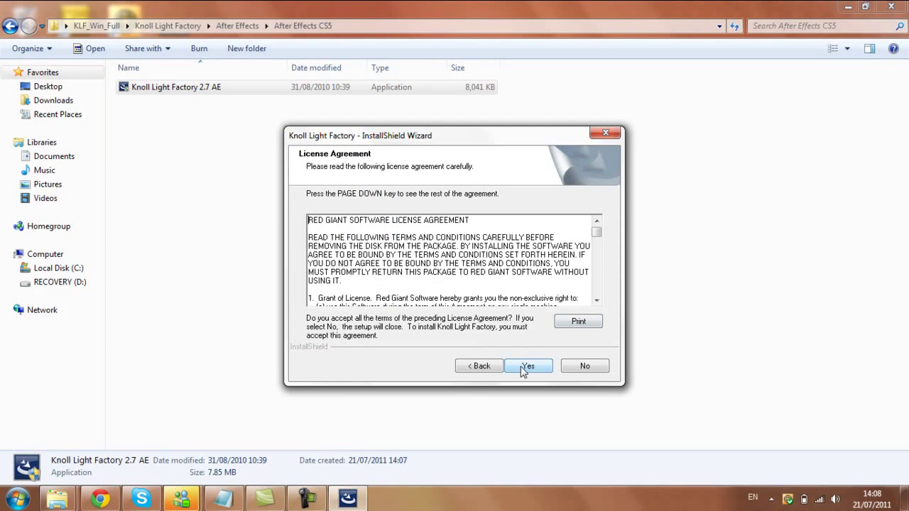
left_click(528, 366)
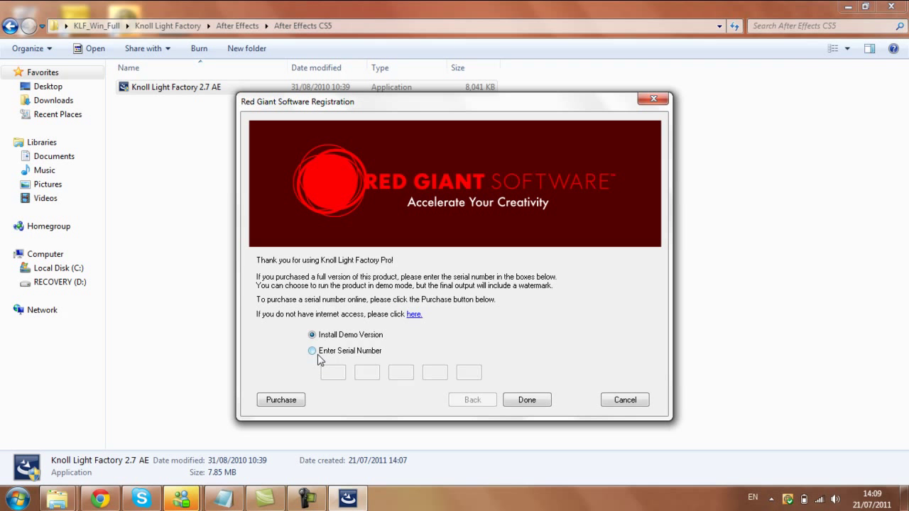
left_click(312, 350)
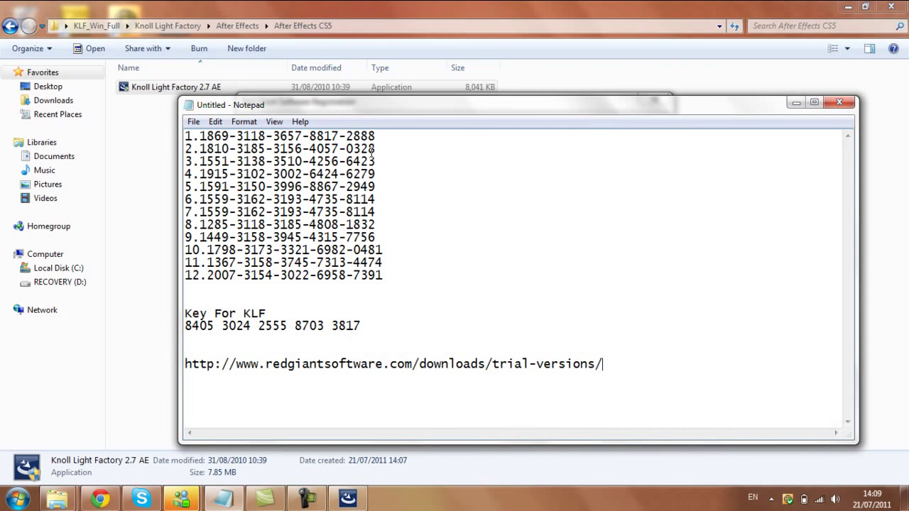
left_click_drag(201, 225, 384, 238)
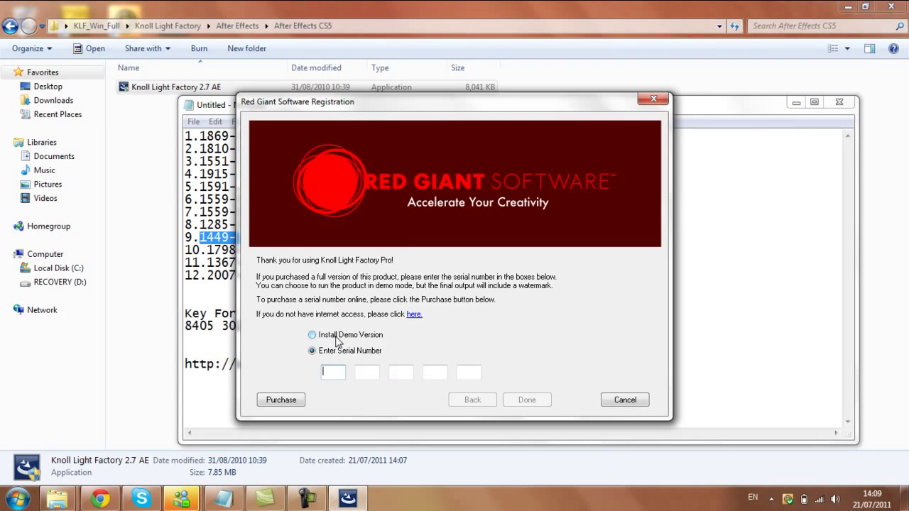
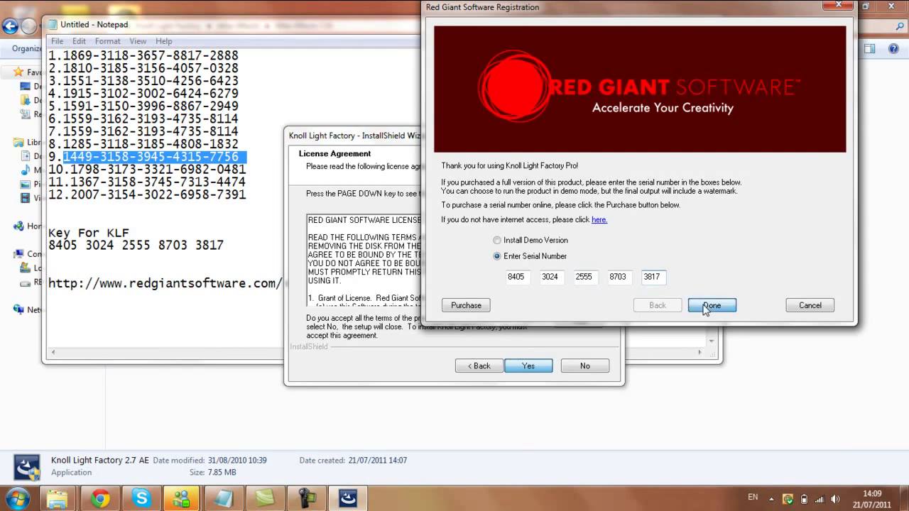
- Enter the remaining serial number groups from the notes and finish registration
left_click(712, 305)
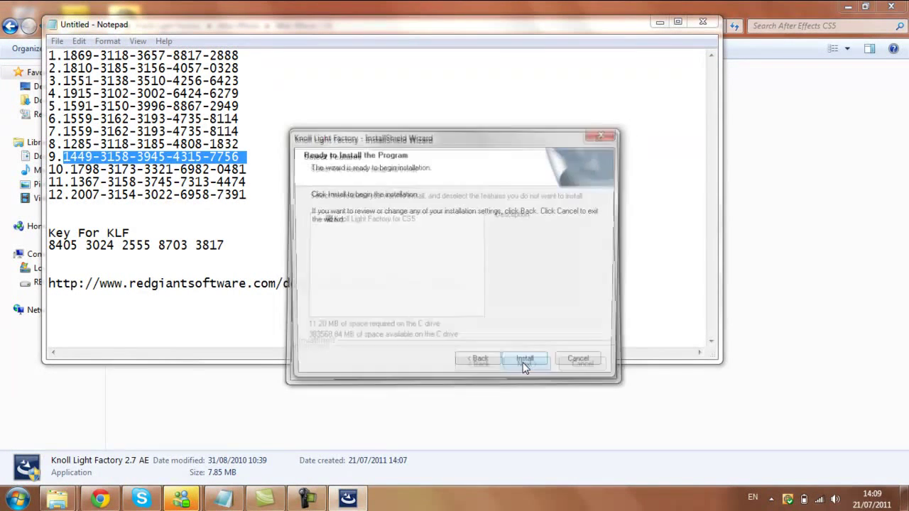
- Install Knoll Light Factory and close the wizard after the completion page appears
left_click(525, 359)
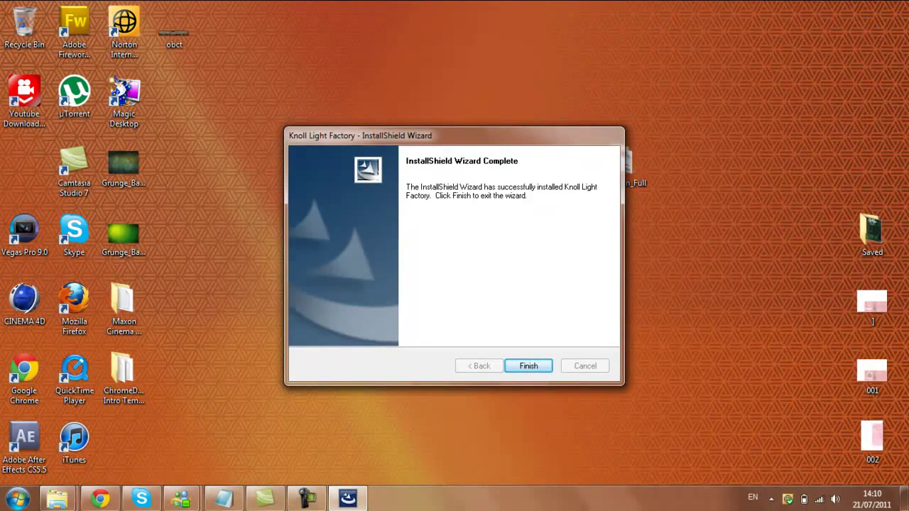
left_click(528, 366)
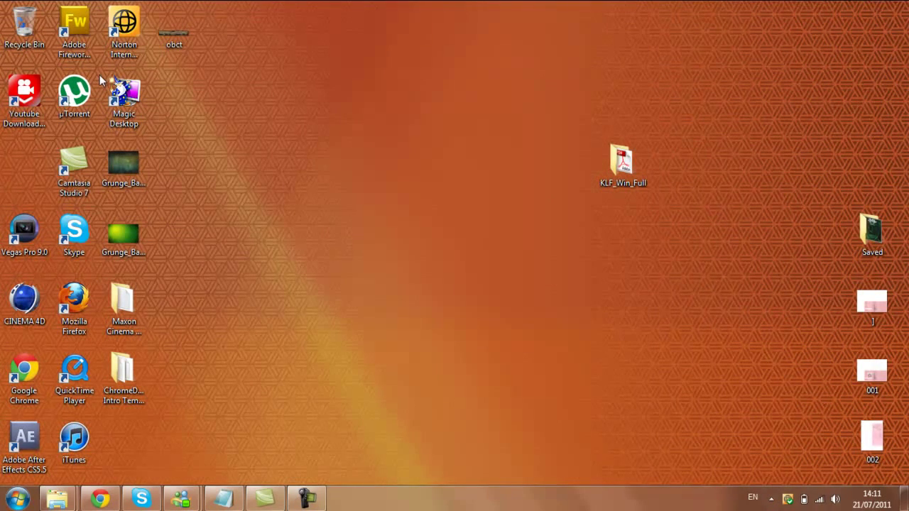
- Browse to KLF_Win_Full > Knoll Light Factory > After Effects > After Effects CS5.5
left_click(25, 437)
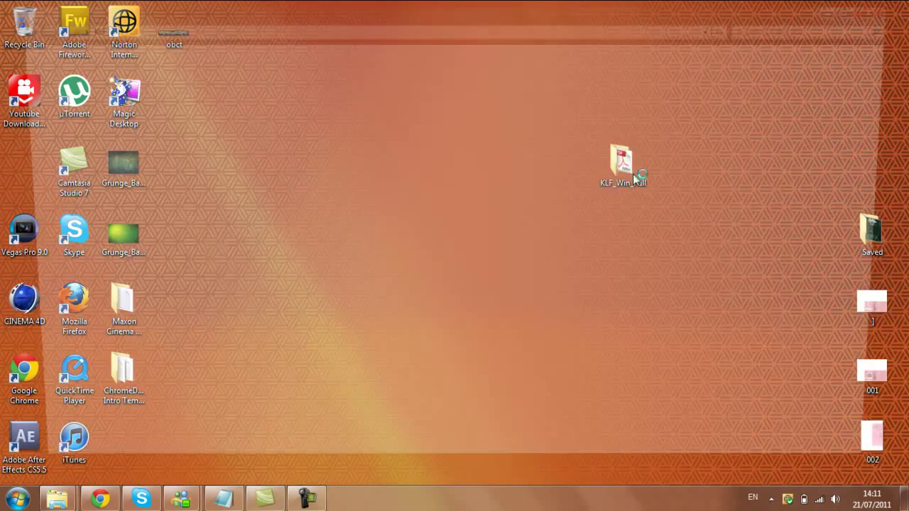
double_click(624, 164)
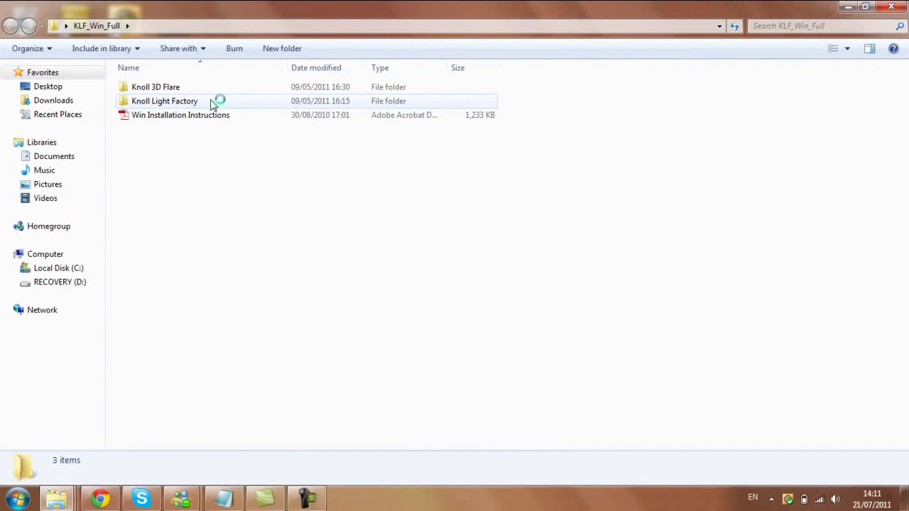
double_click(164, 101)
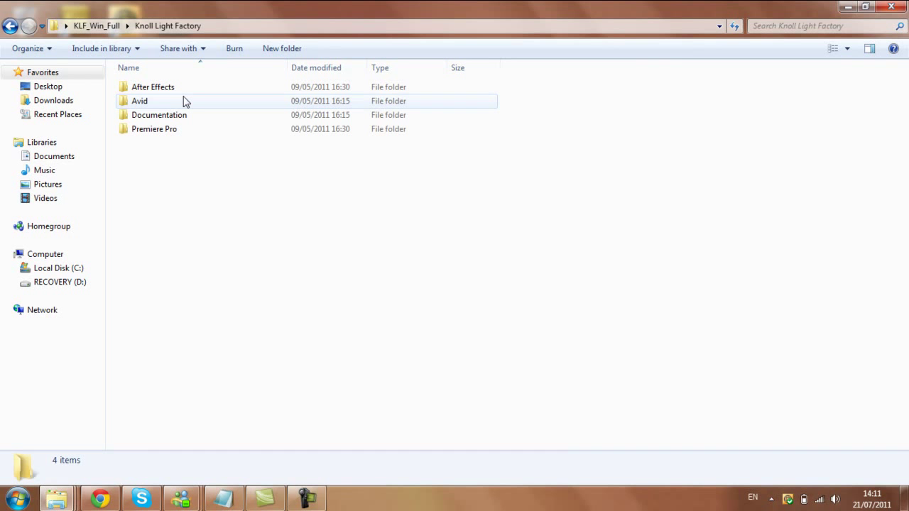
double_click(152, 87)
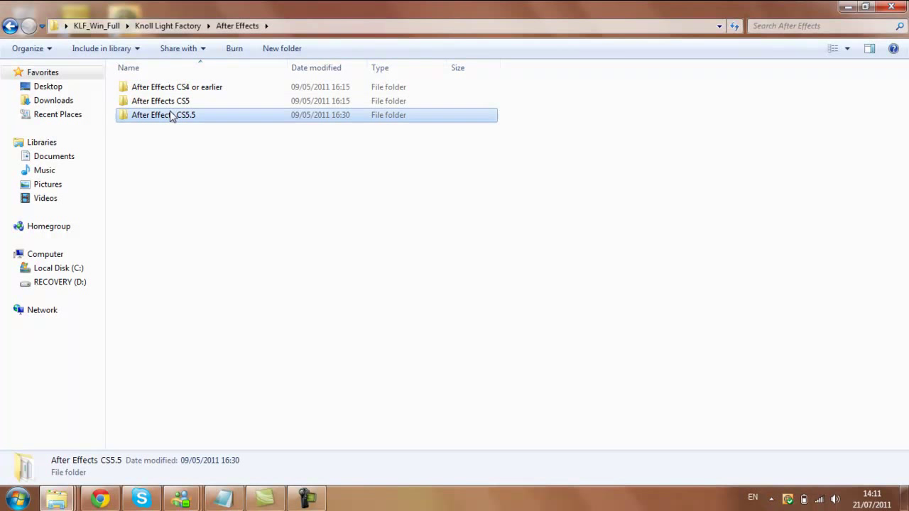
double_click(164, 114)
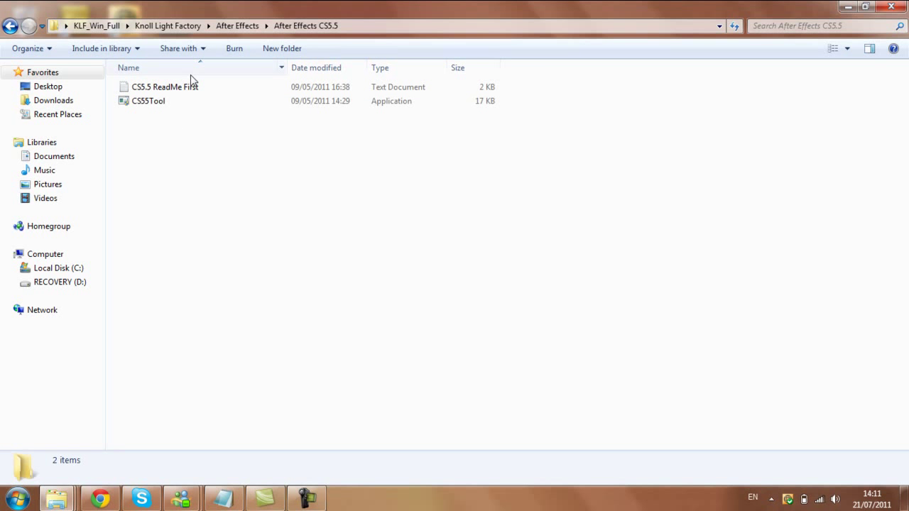
- Run CS55Tool and close its warning that After Effects CS5 is already installed
left_click(149, 101)
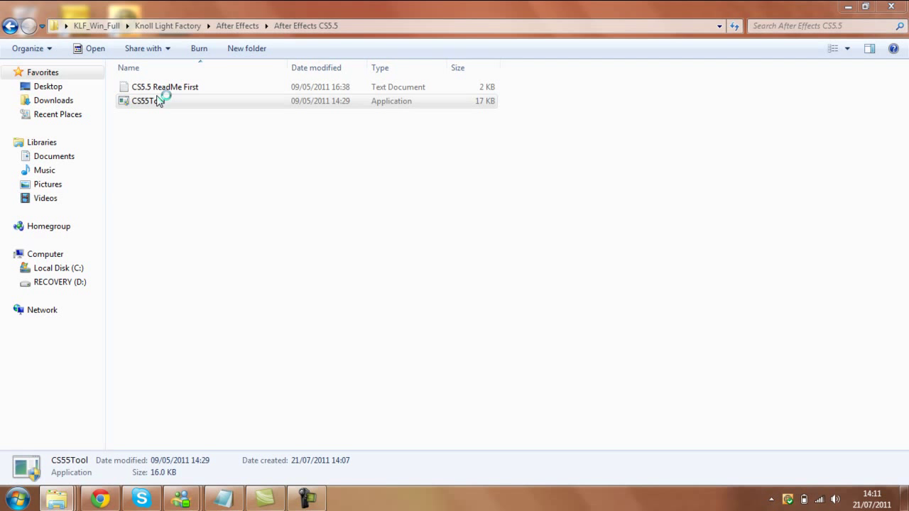
double_click(148, 100)
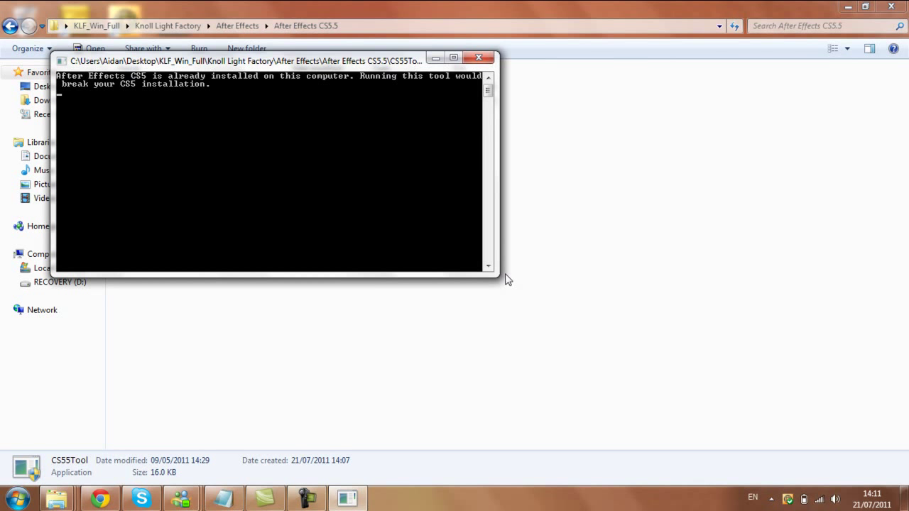
mouse_move(479, 58)
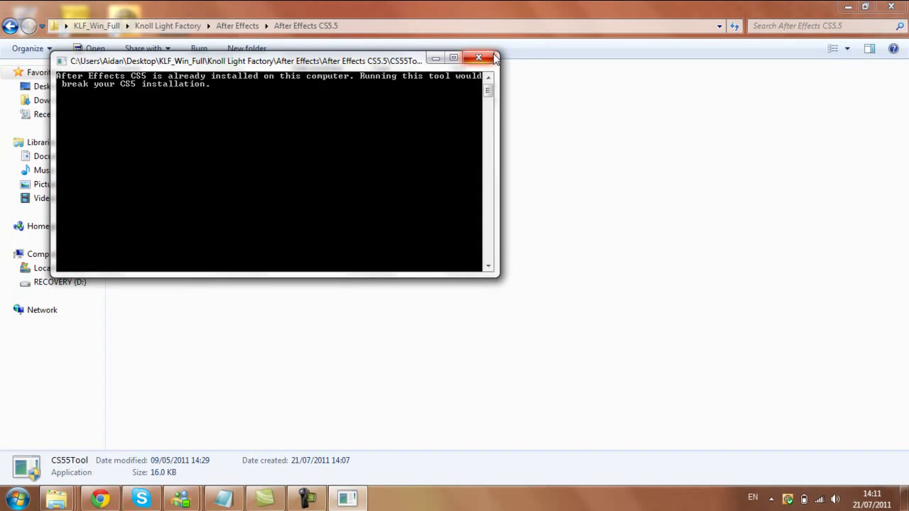
left_click(479, 57)
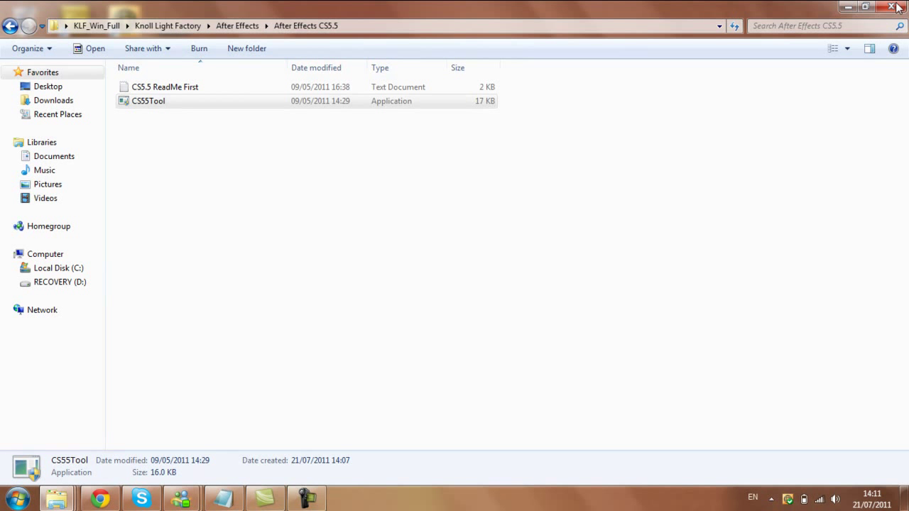
mouse_move(850, 8)
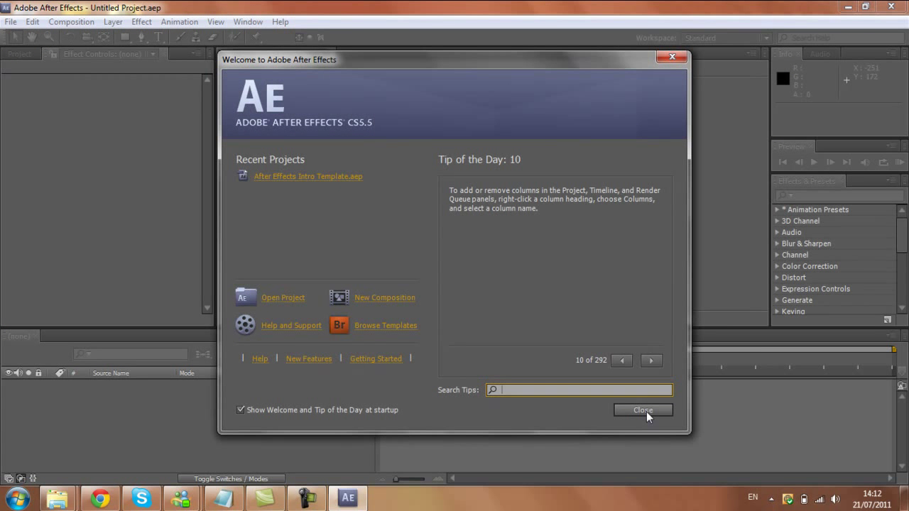
- Dismiss the welcome screen and create a composition with a dark gray solid
left_click(71, 21)
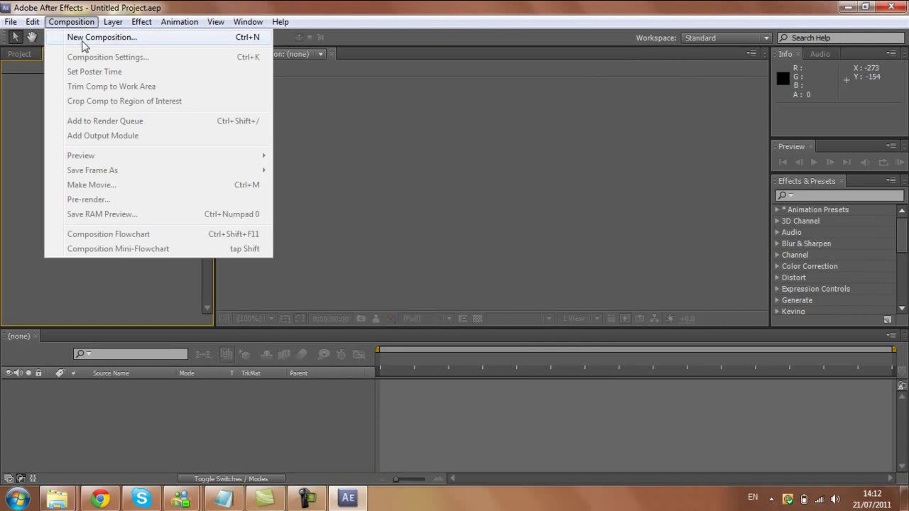
left_click(141, 21)
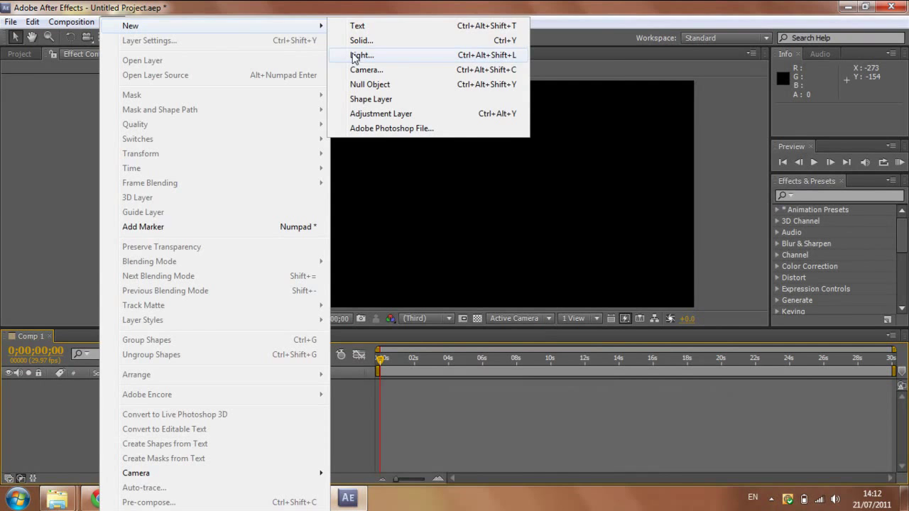
left_click(361, 39)
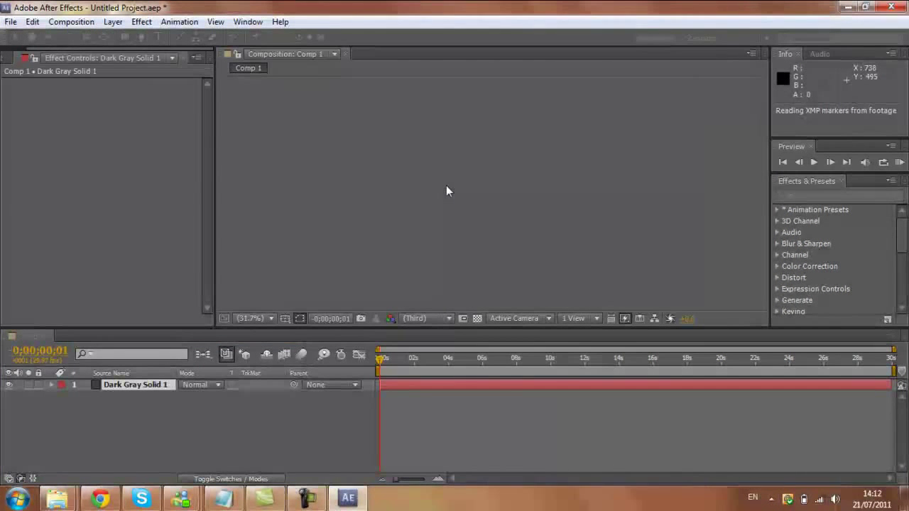
- Apply the Light Factory and LF Chroma Hoop effects to the solid
left_click(142, 22)
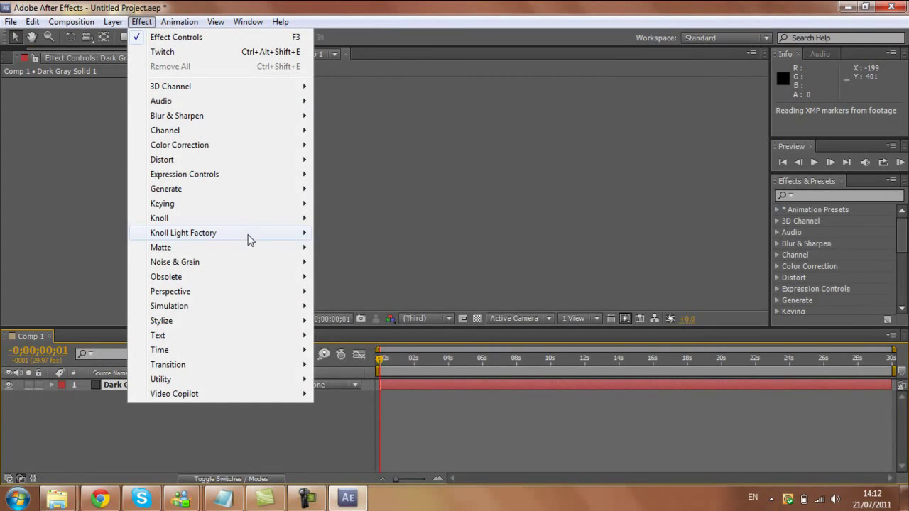
mouse_move(184, 232)
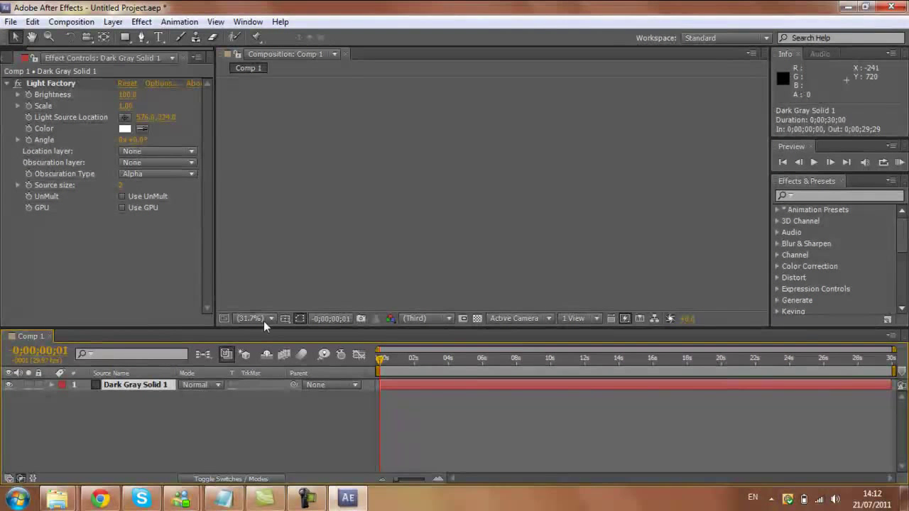
left_click(141, 21)
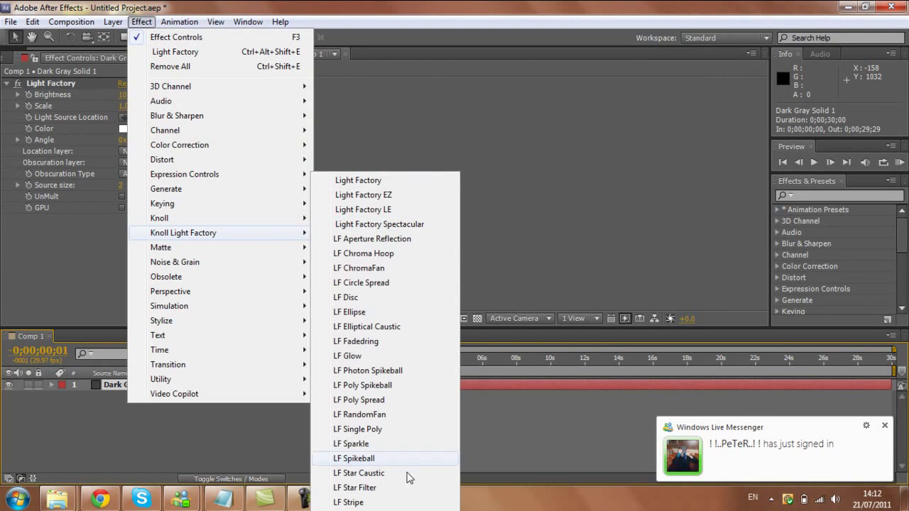
mouse_move(372, 238)
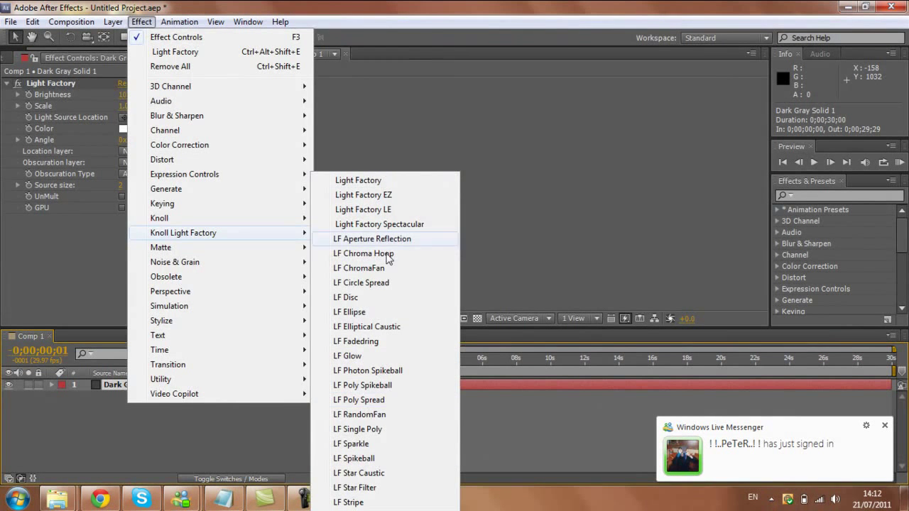
left_click(363, 253)
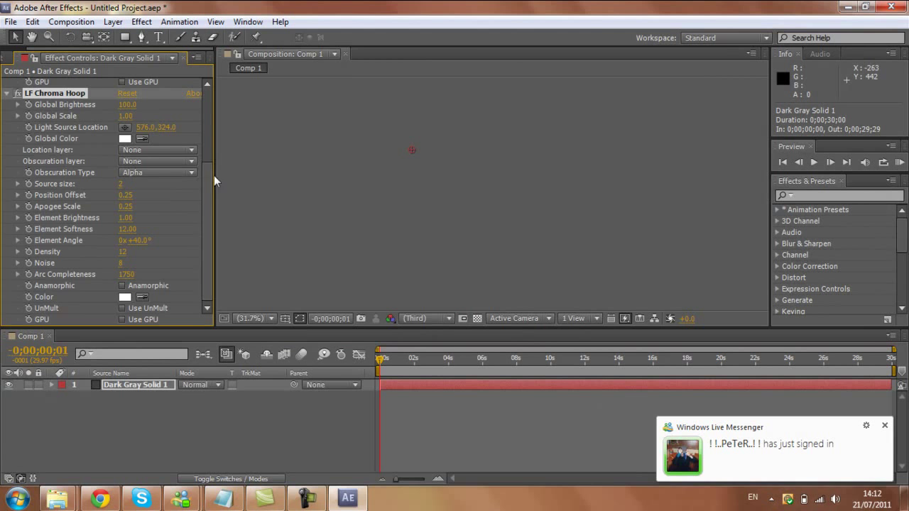
mouse_move(583, 128)
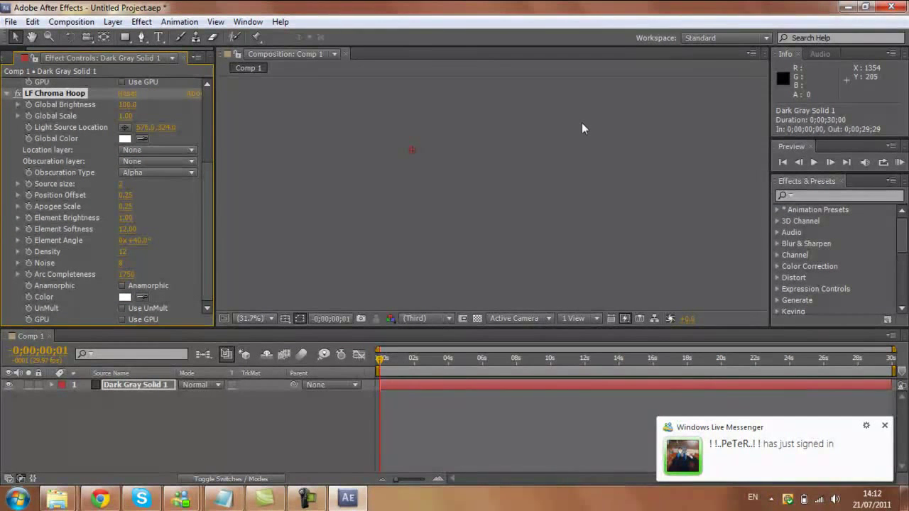